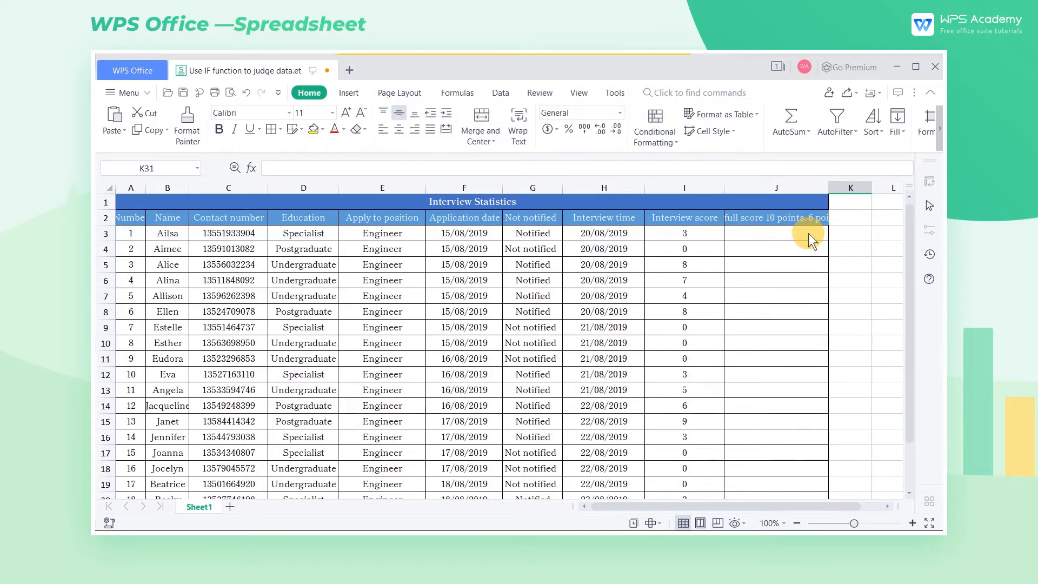
# - Insert an IF function into cell J3 via Insert Function
pyautogui.click(776, 233)
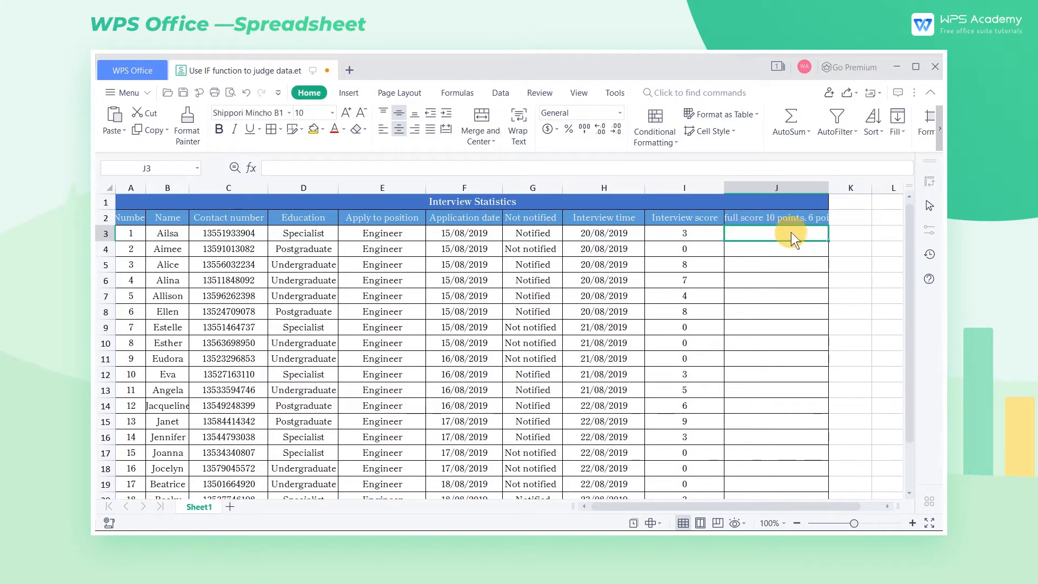
pyautogui.click(457, 92)
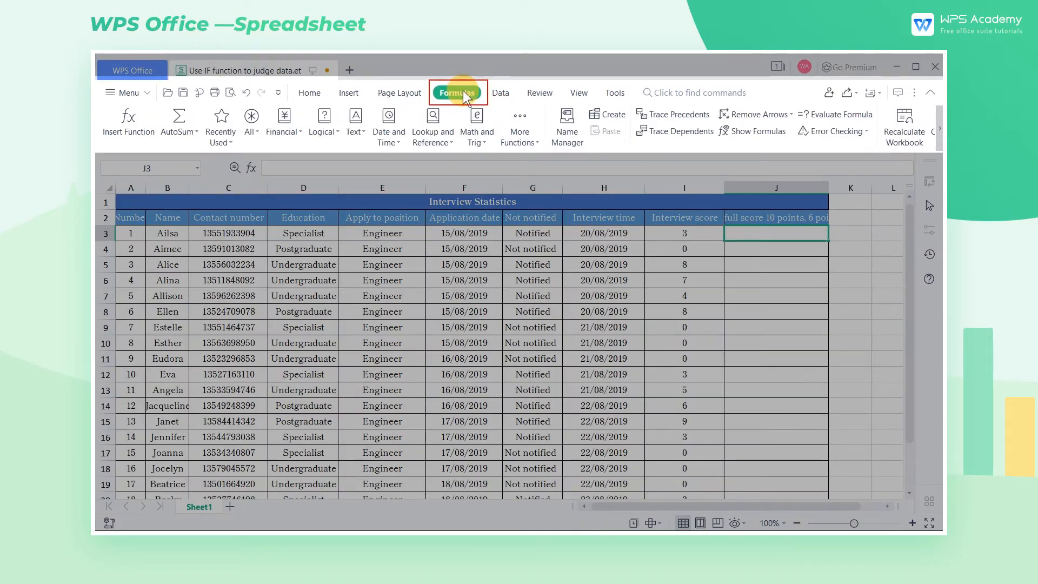
pyautogui.click(127, 119)
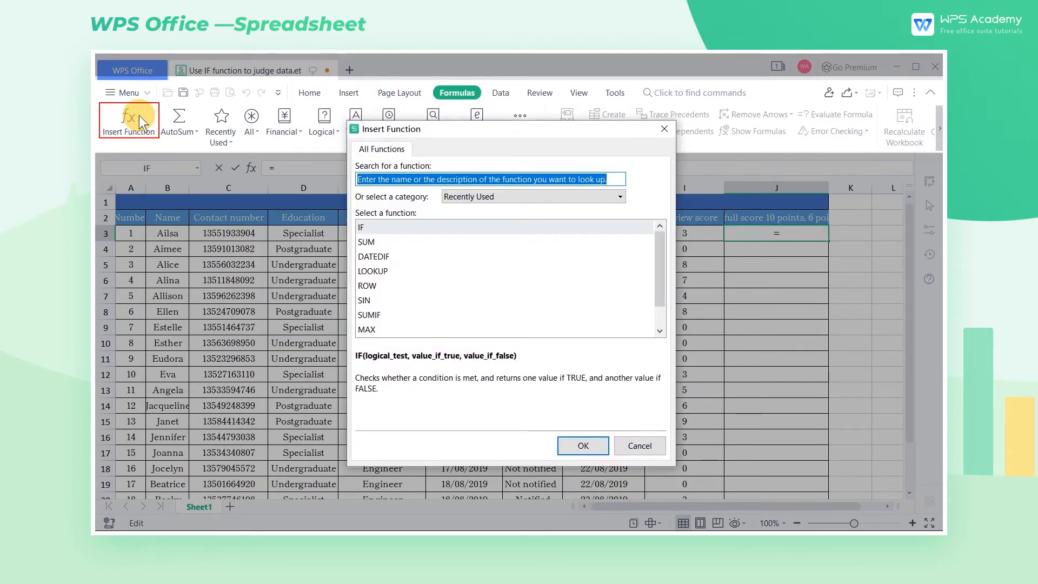
pyautogui.write('if')
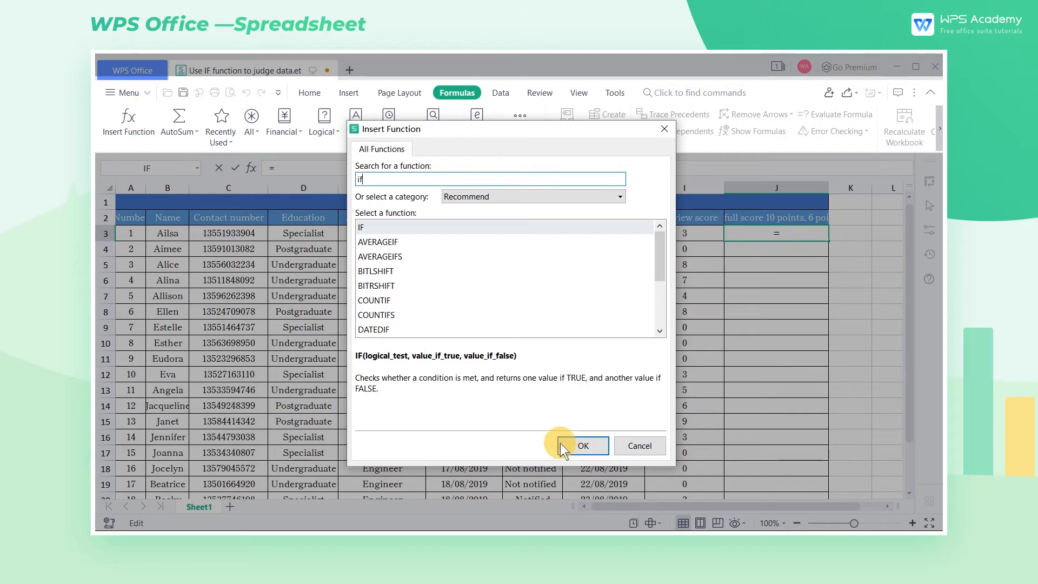
pyautogui.click(582, 445)
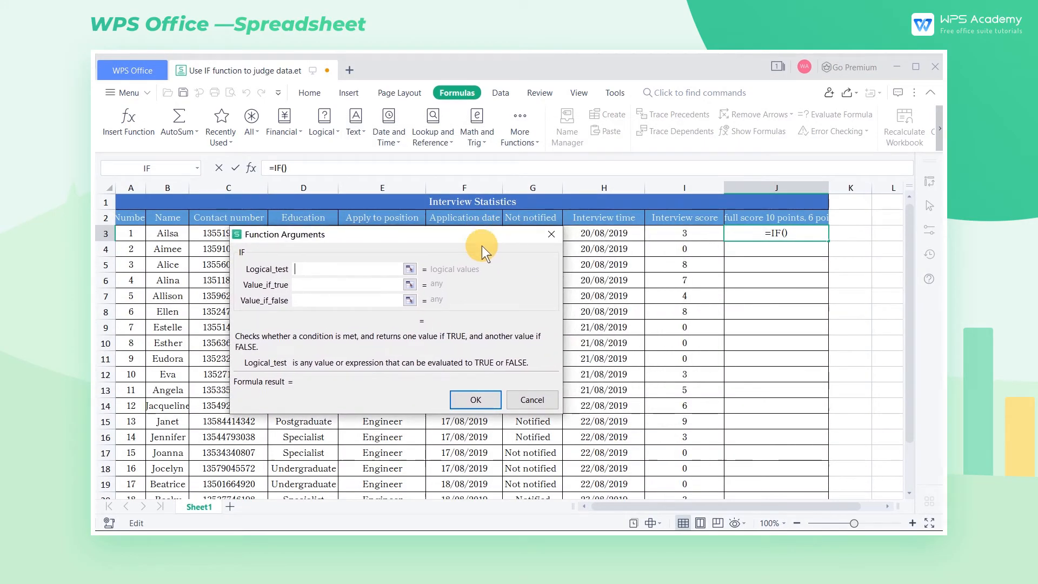
pyautogui.moveTo(529, 325)
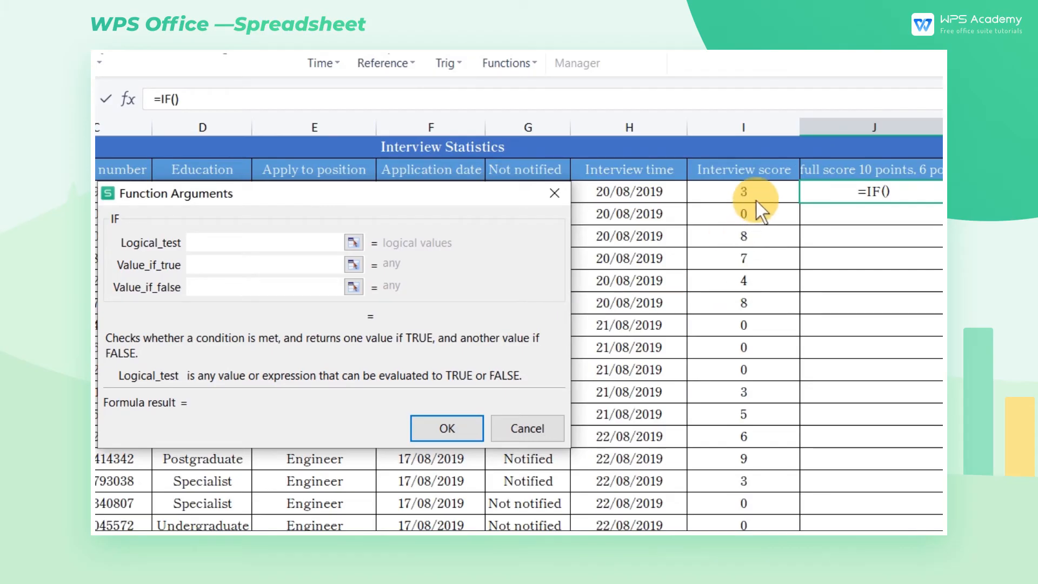
# - Enter IF arguments: test I3>=6, "Pass" if true, "Fail" if false
pyautogui.click(743, 192)
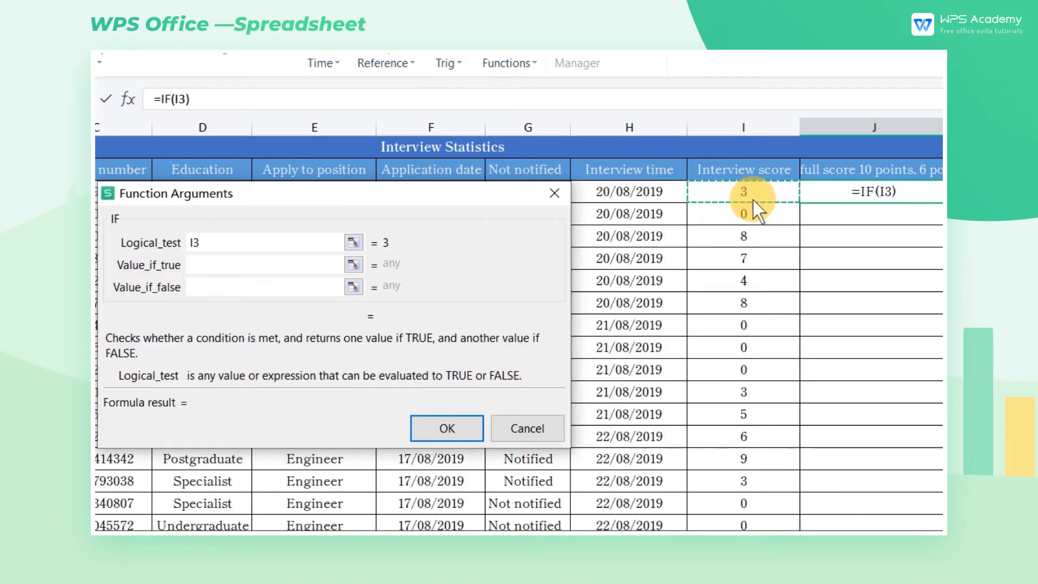
pyautogui.write('>=')
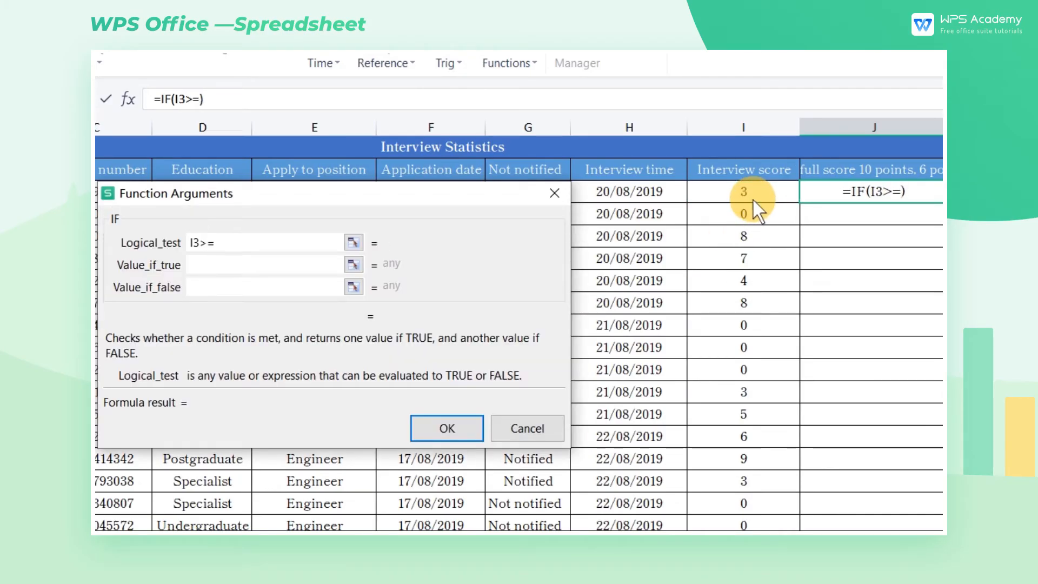
pyautogui.write('6')
pyautogui.click(265, 265)
pyautogui.write('P')
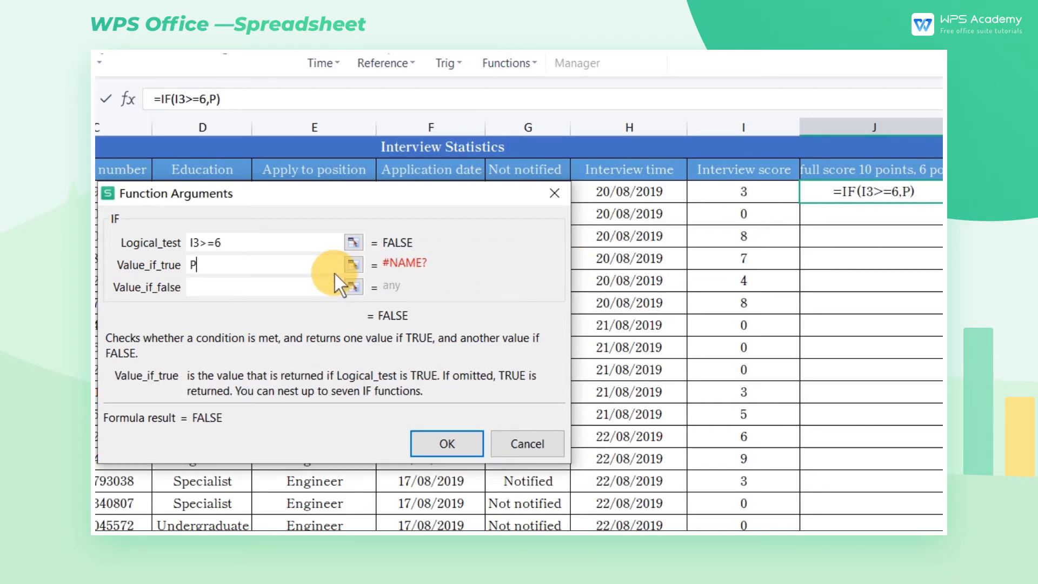
pyautogui.write('ass"')
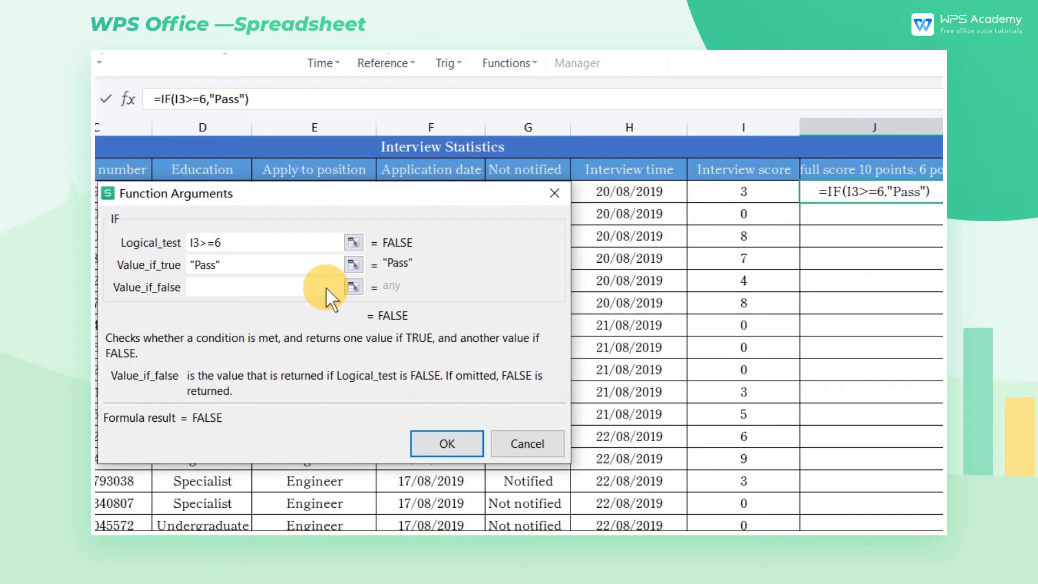
pyautogui.write('Fai')
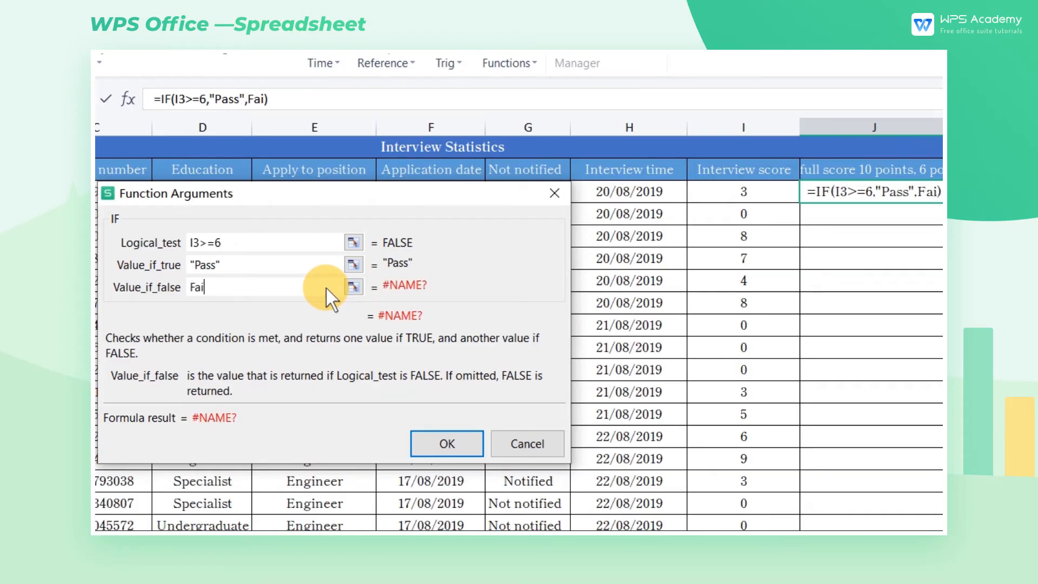
pyautogui.write('l"')
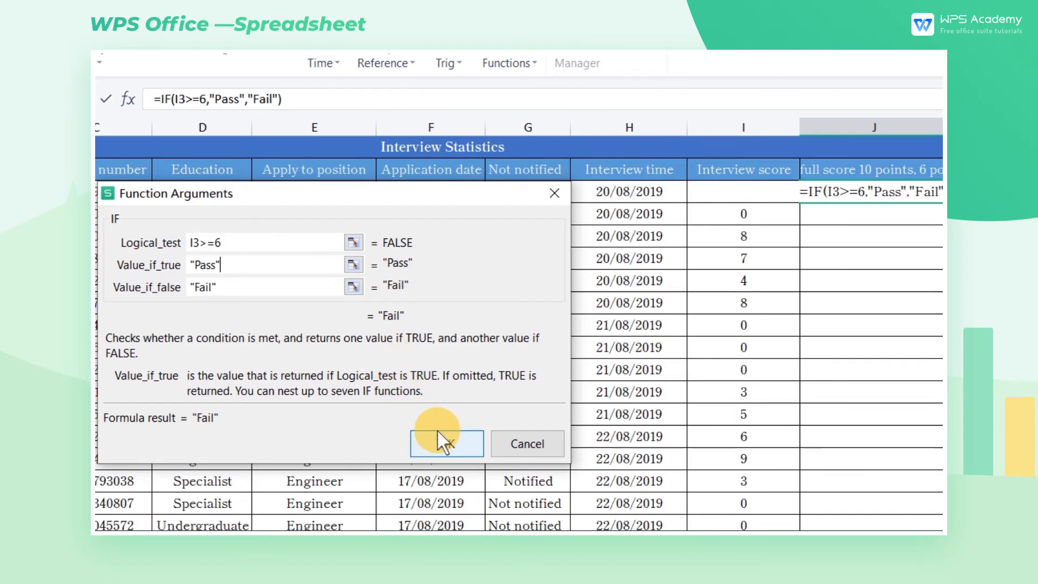
# - Confirm the IF formula in J3 and deselect the Pass/Fail results in column J
pyautogui.click(446, 444)
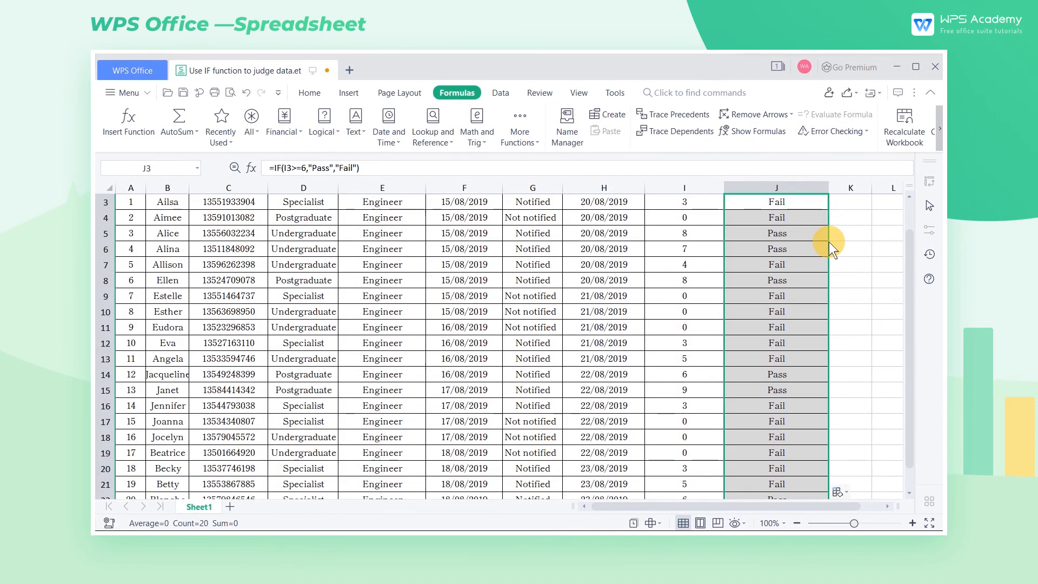
pyautogui.click(851, 233)
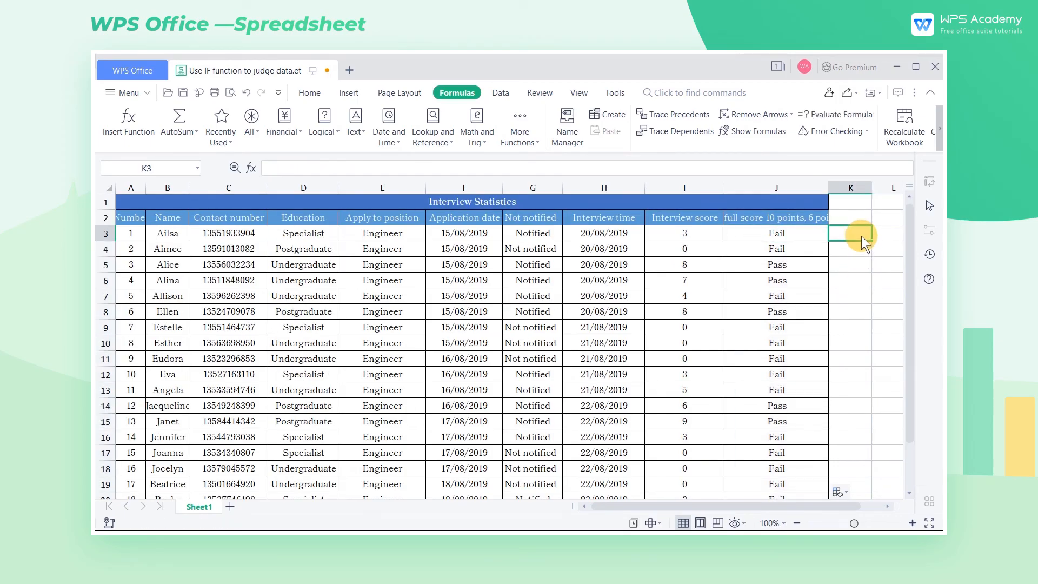